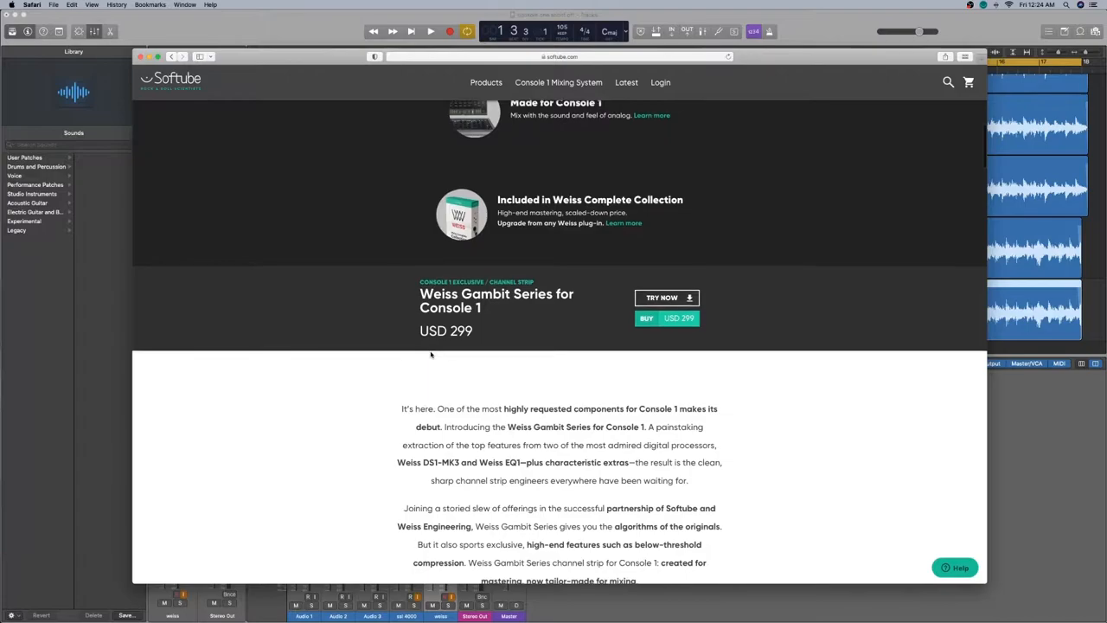
mouse_move(433, 362)
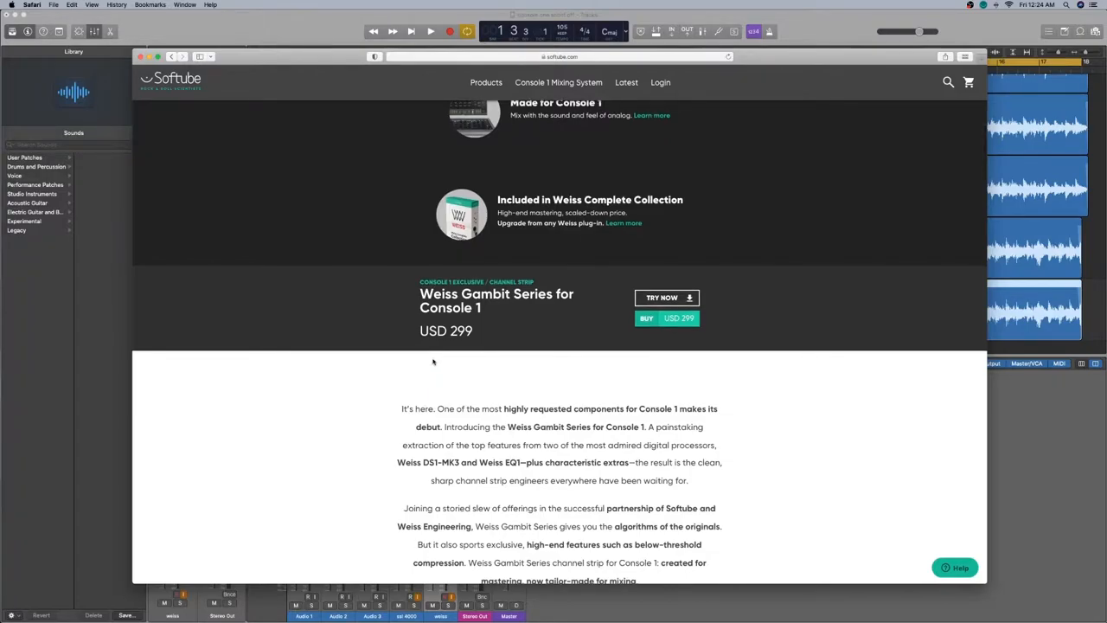
Scroll down through the Softube web page before returning to the Logic Pro project
scroll("down", 3)
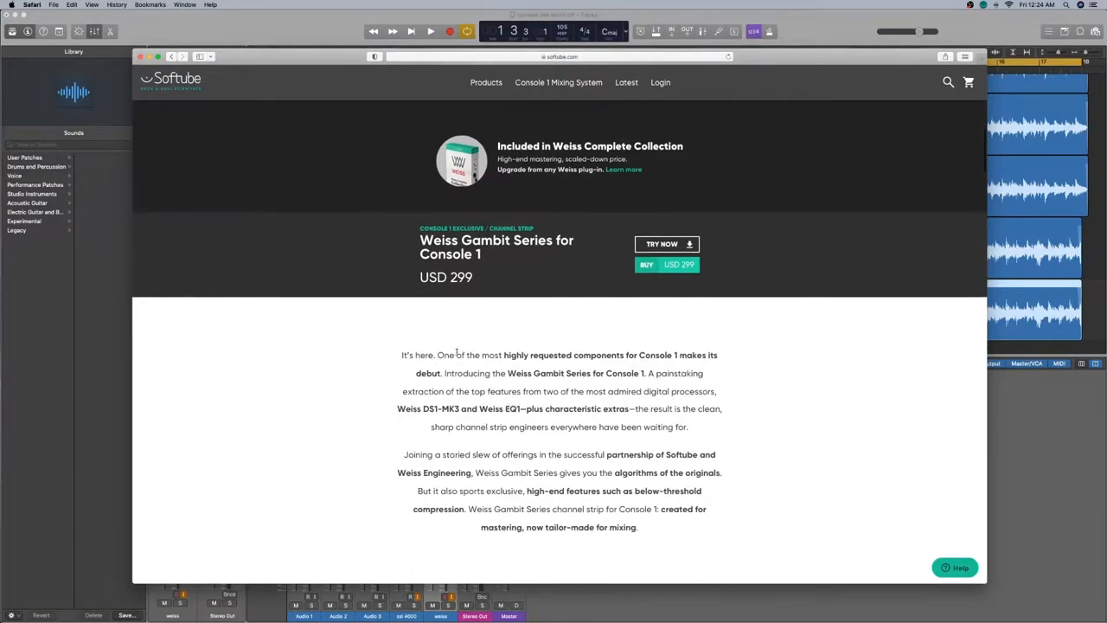
scroll("down", 3)
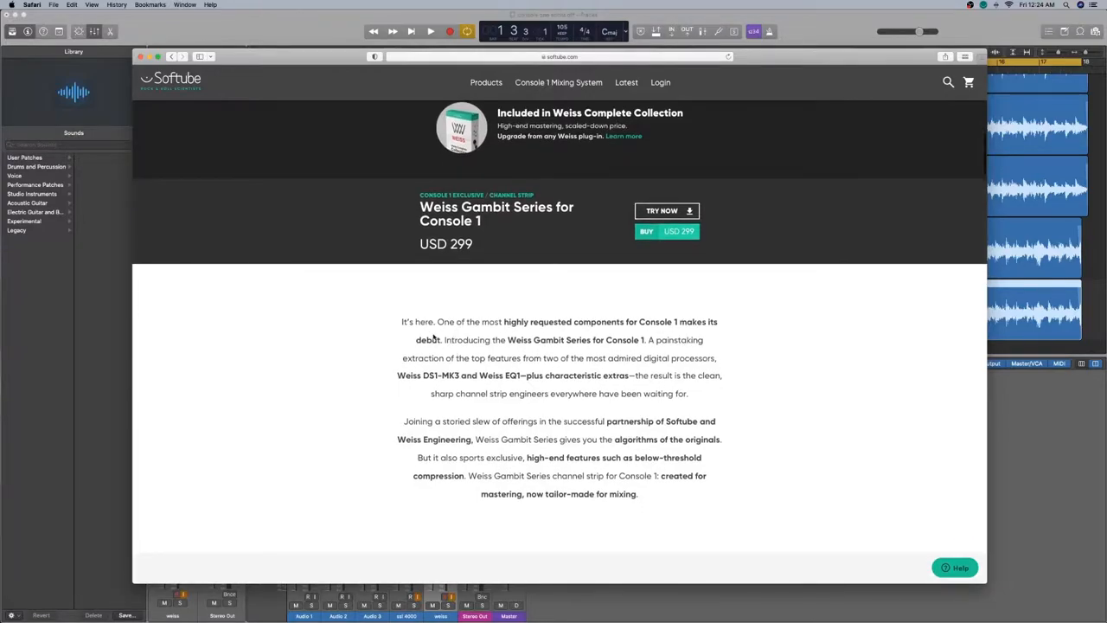
mouse_move(734, 323)
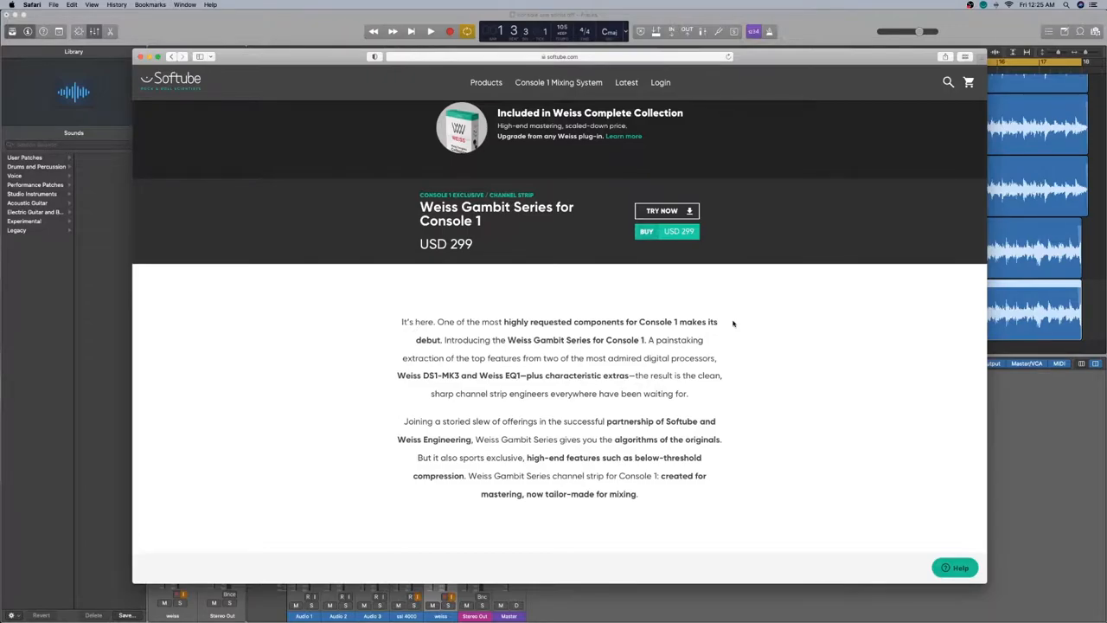
scroll("down", 3)
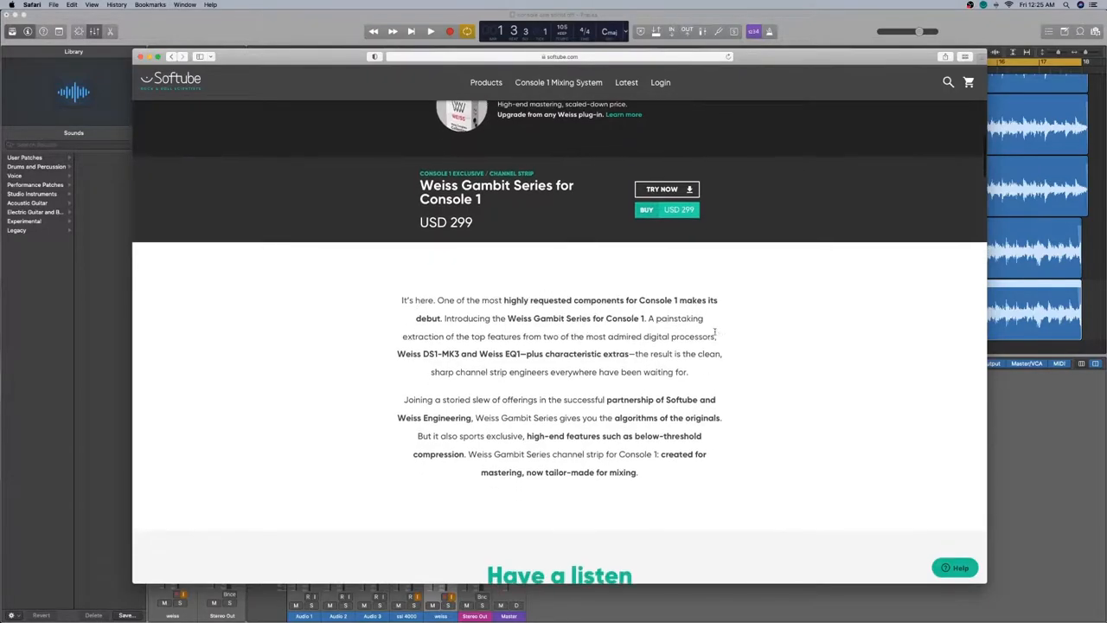
scroll("down", 3)
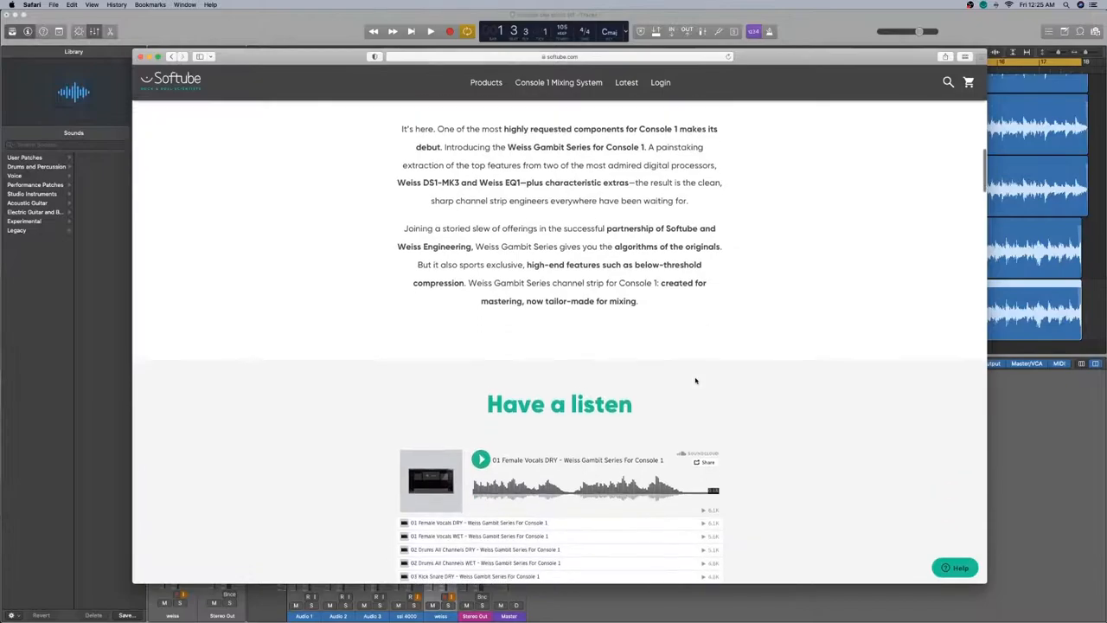
scroll("down", 3)
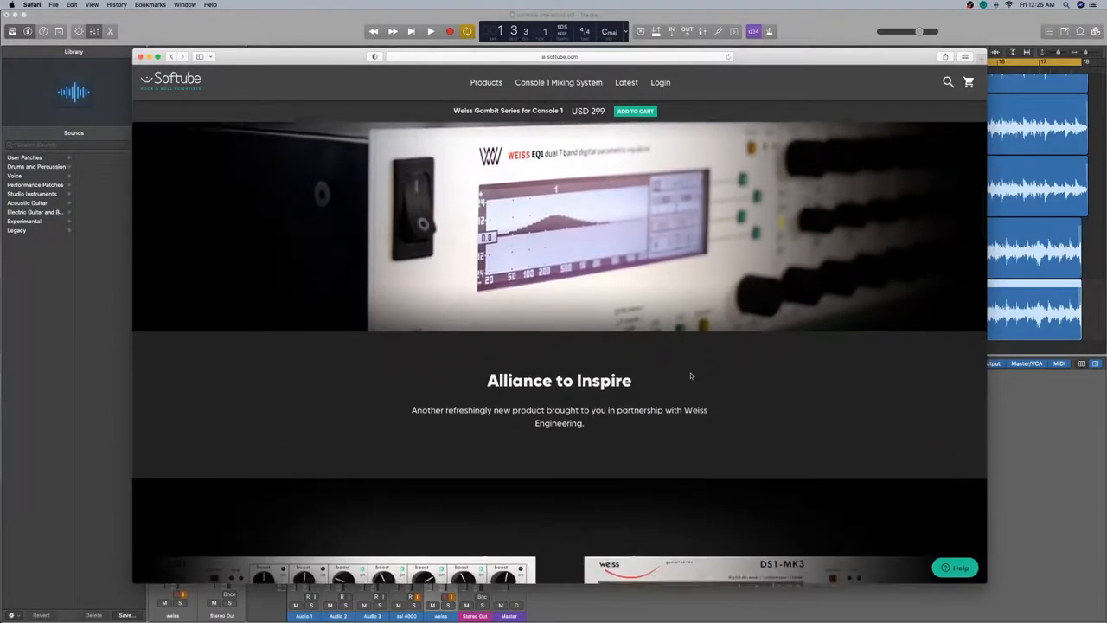
scroll("down", 3)
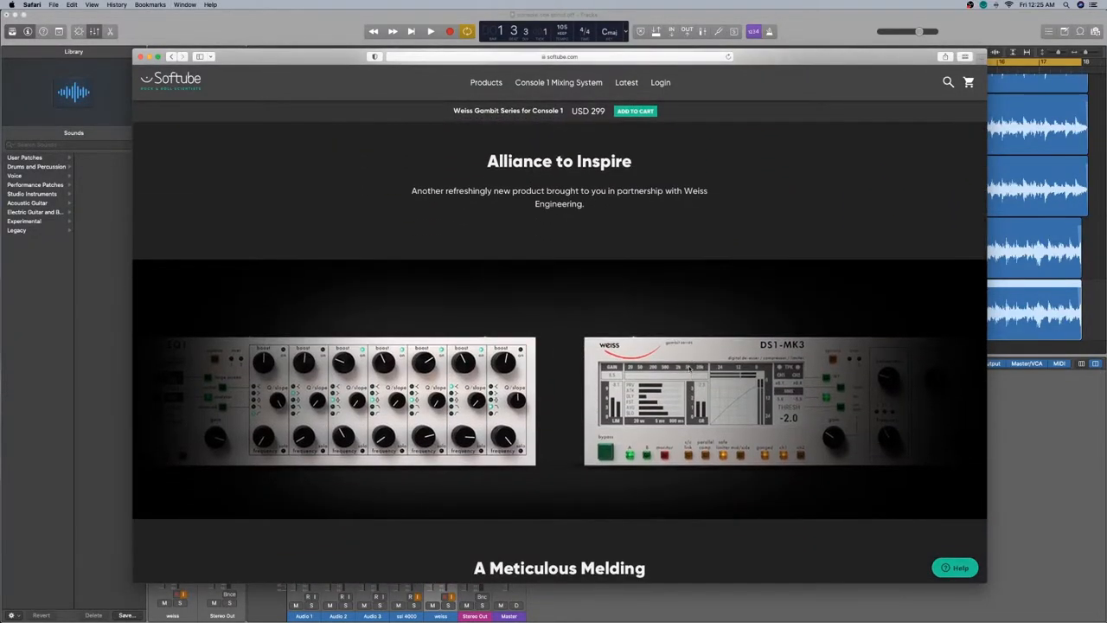
scroll("down", 3)
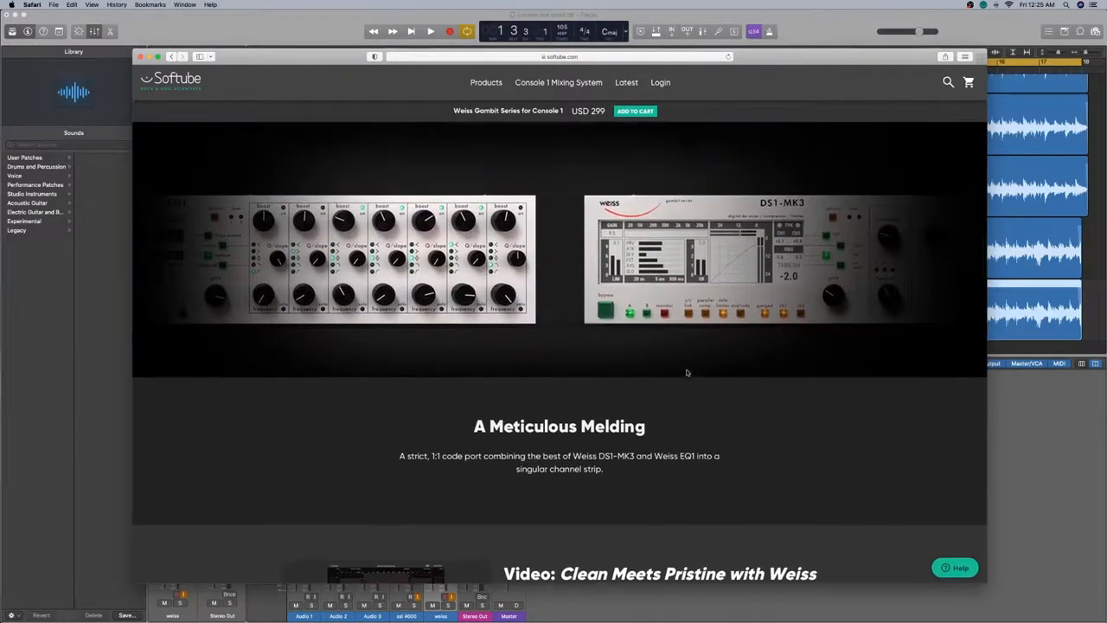
scroll("down", 3)
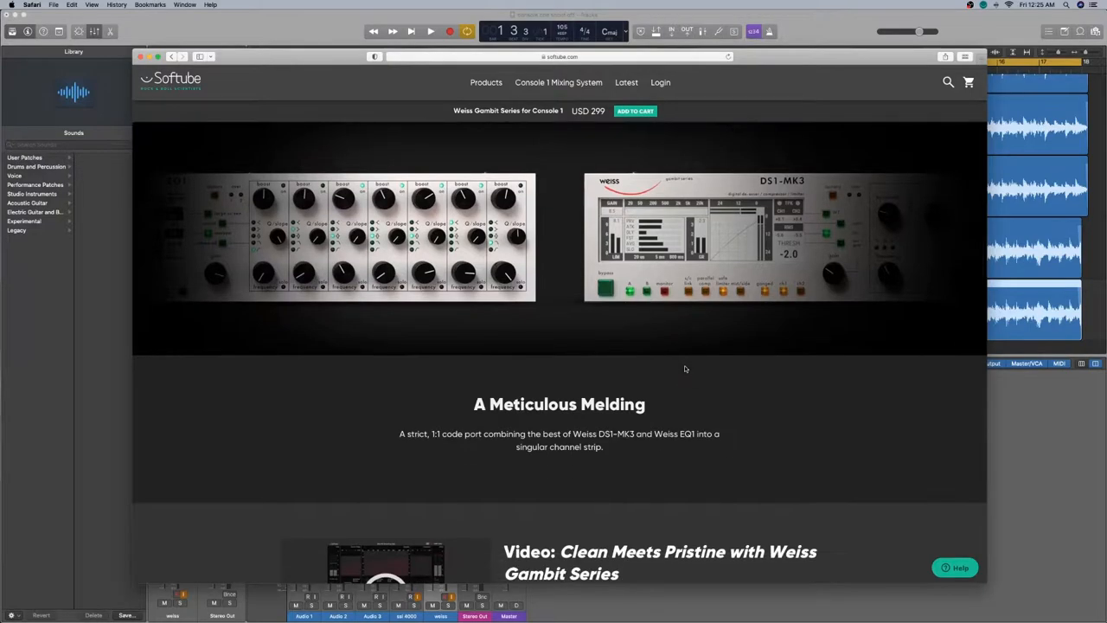
scroll("down", 3)
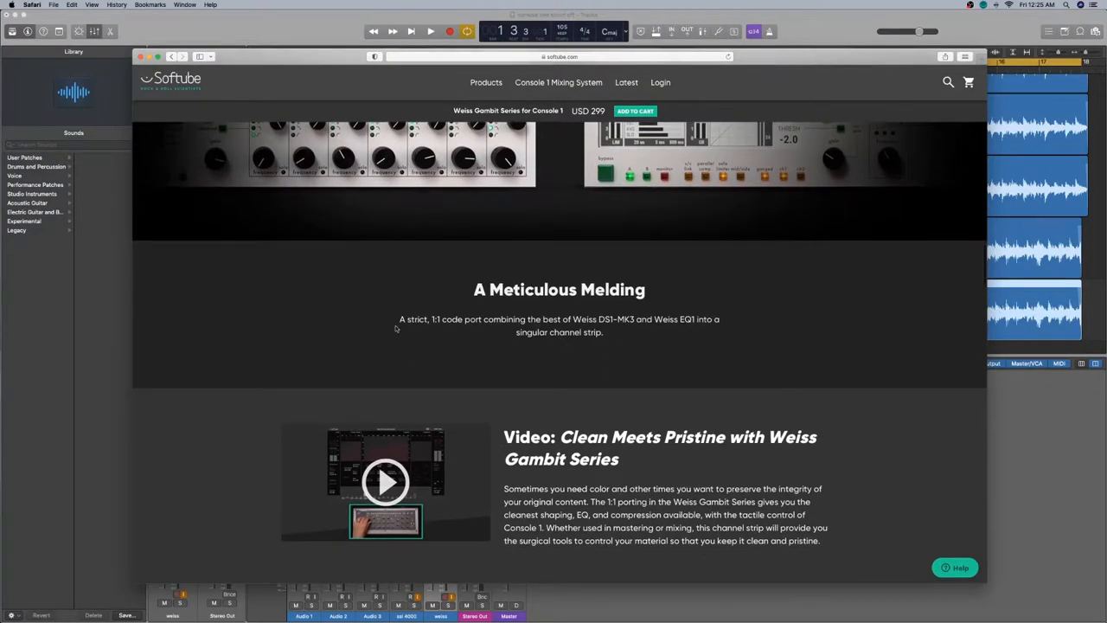
mouse_move(493, 331)
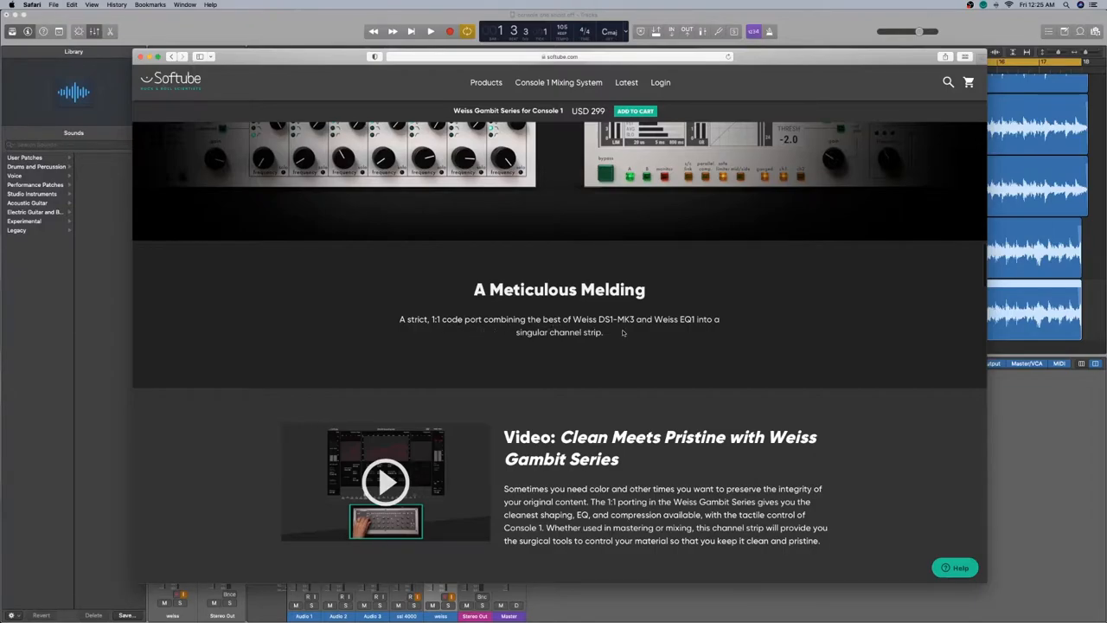
mouse_move(680, 328)
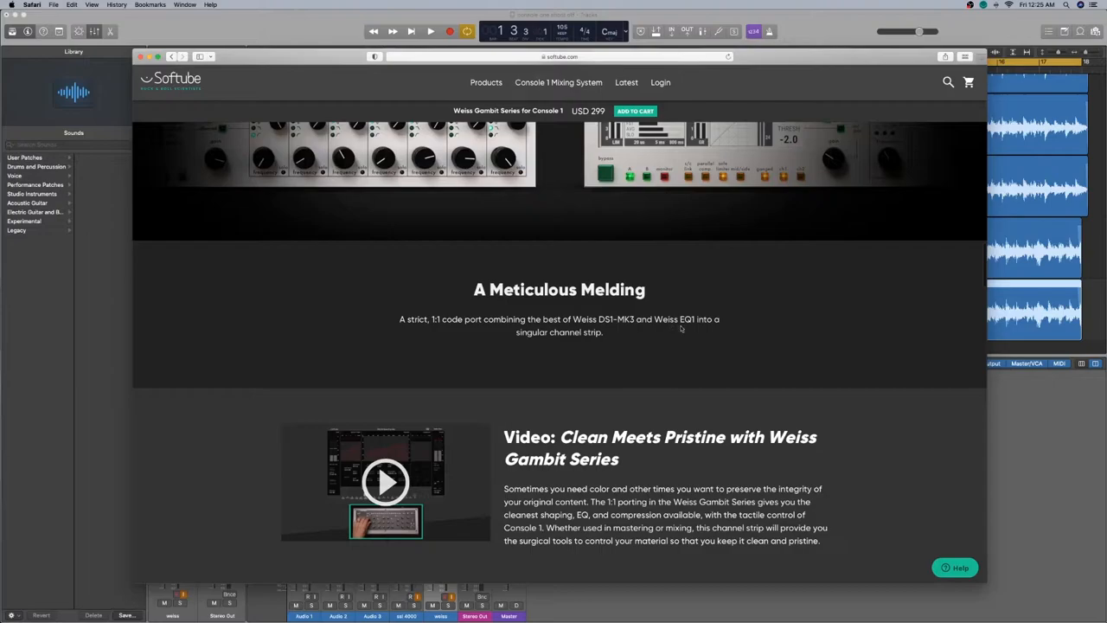
scroll("down", 3)
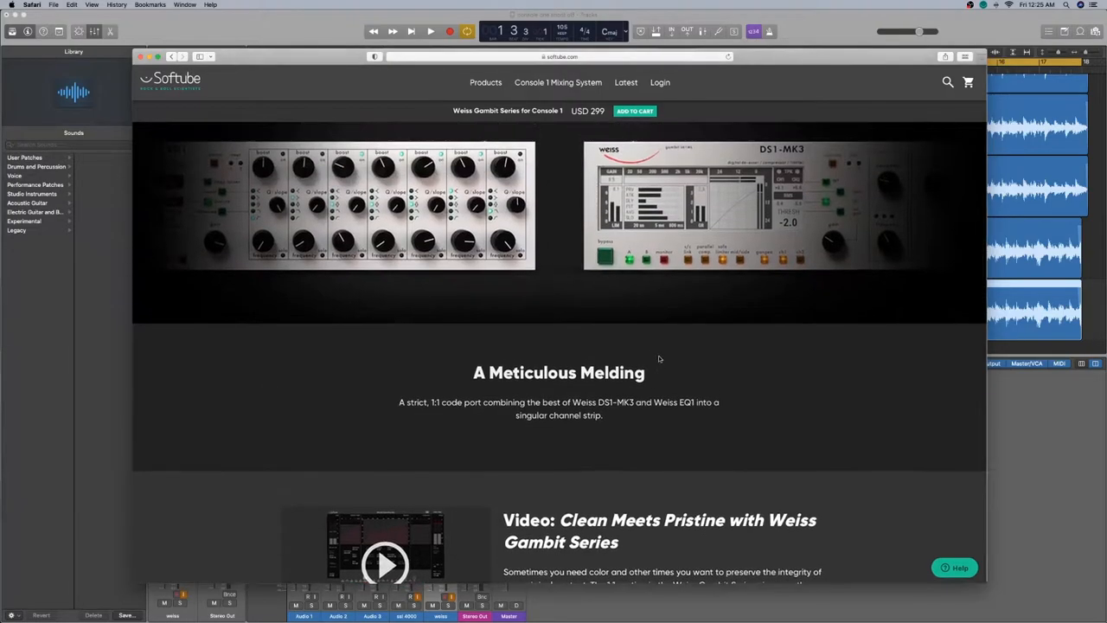
scroll("down", 3)
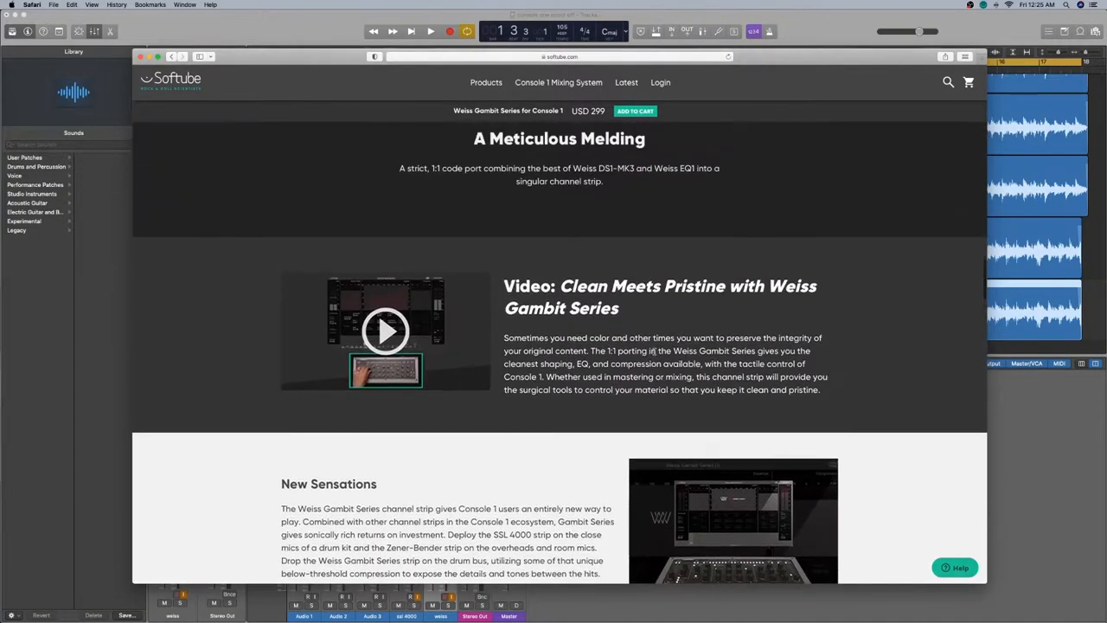
scroll("down", 3)
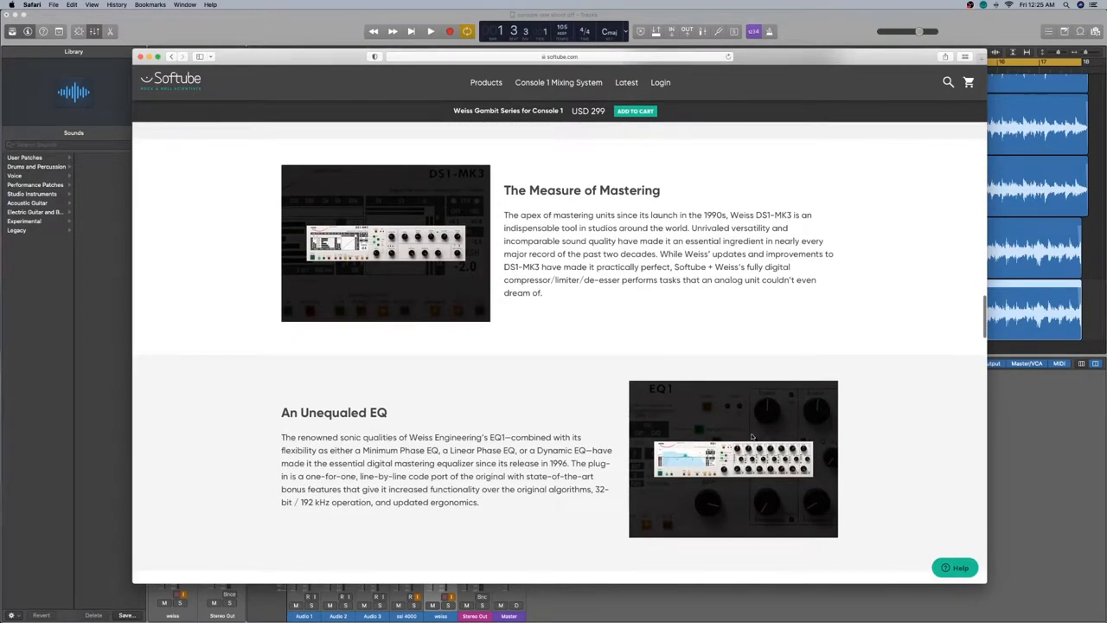
scroll("down", 3)
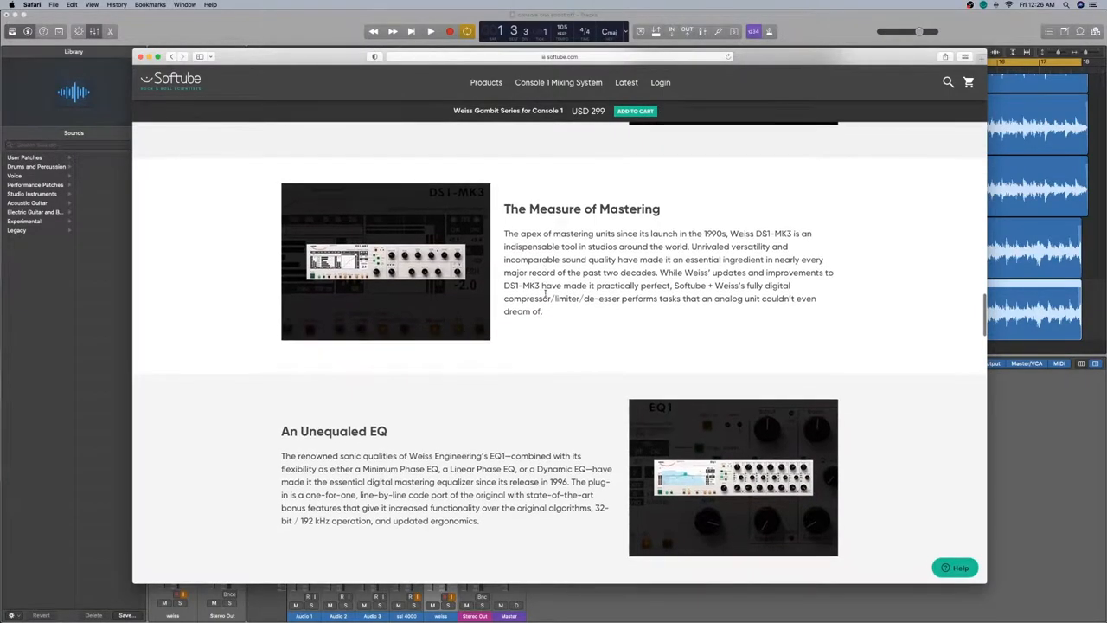
scroll("down", 3)
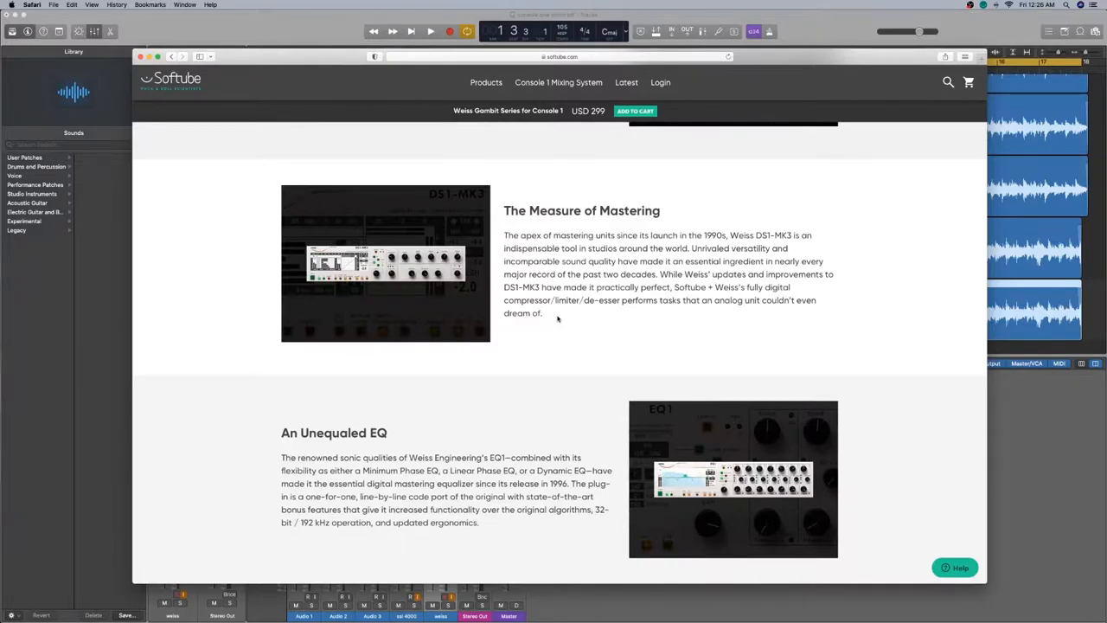
scroll("down", 3)
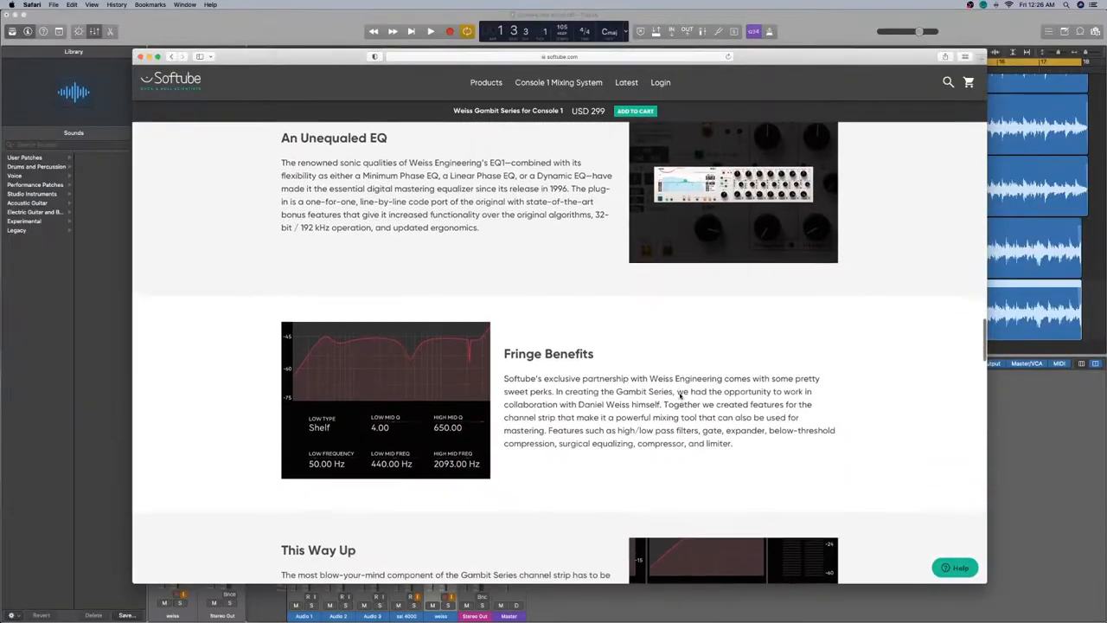
scroll("down", 3)
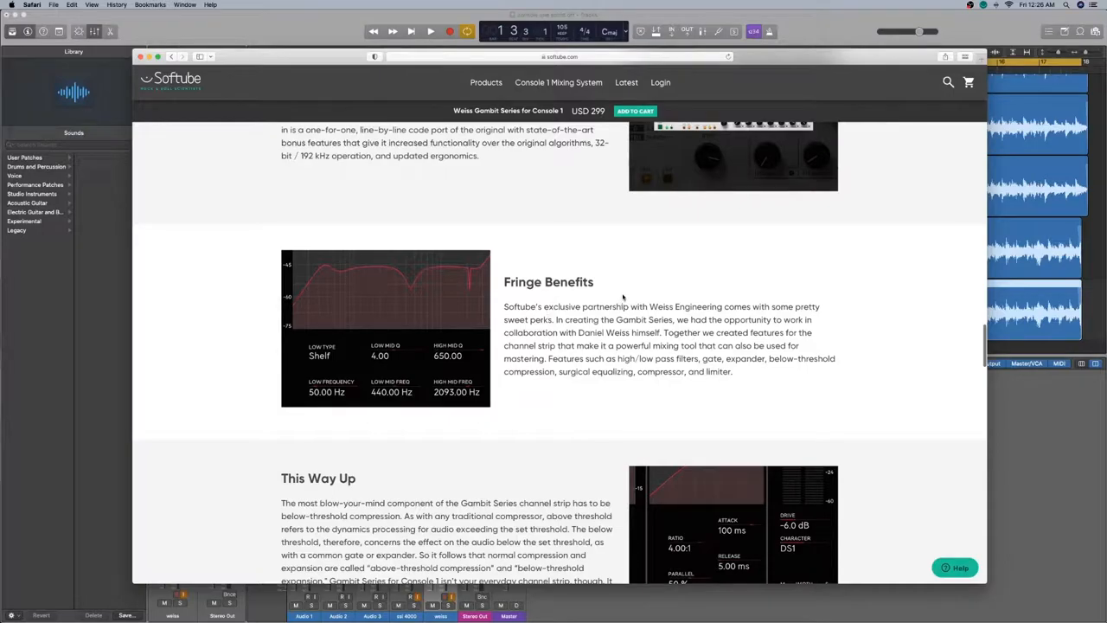
mouse_move(733, 287)
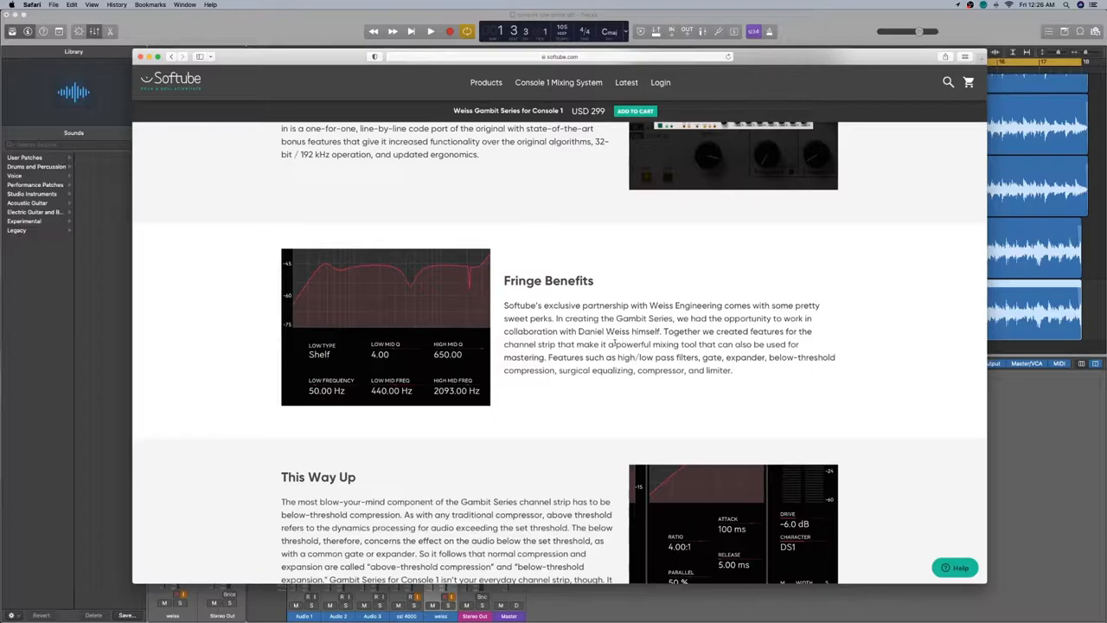
scroll("down", 3)
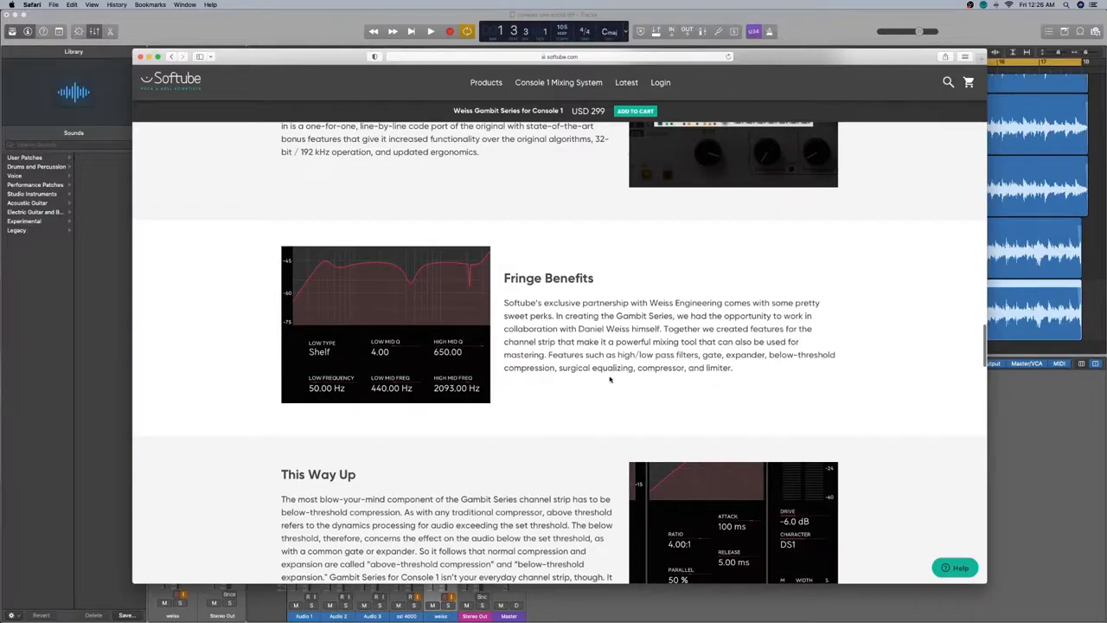
mouse_move(723, 367)
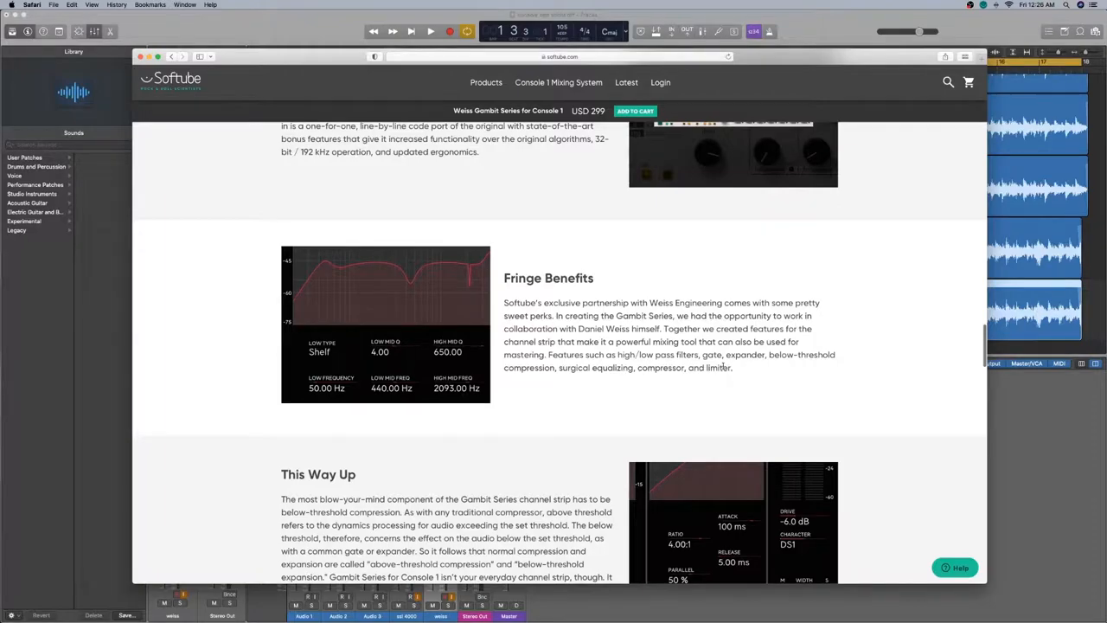
scroll("down", 3)
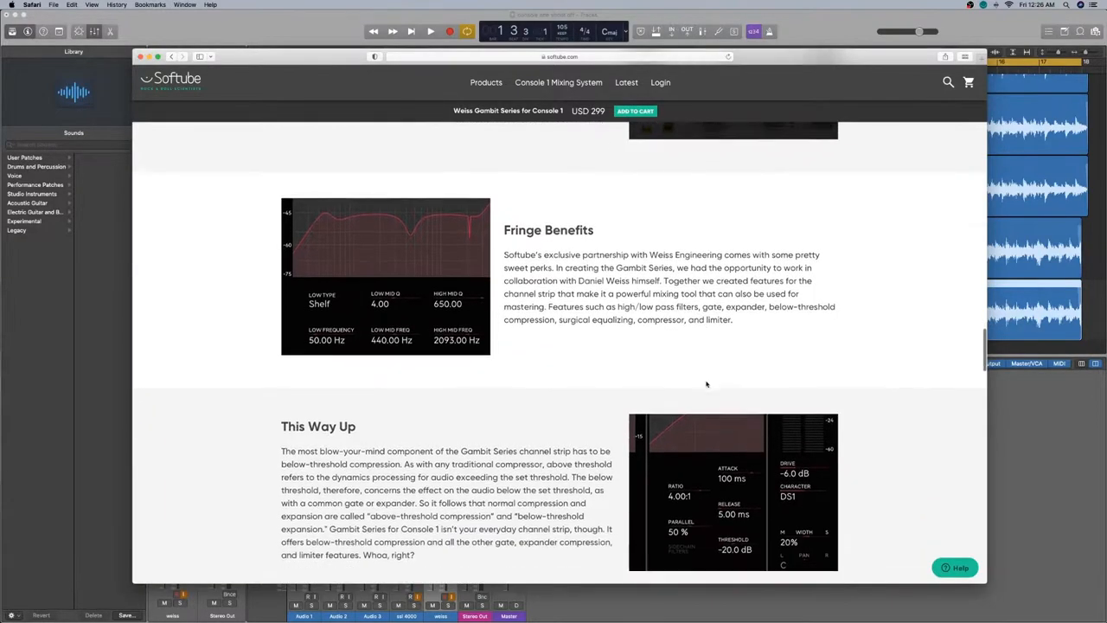
scroll("down", 3)
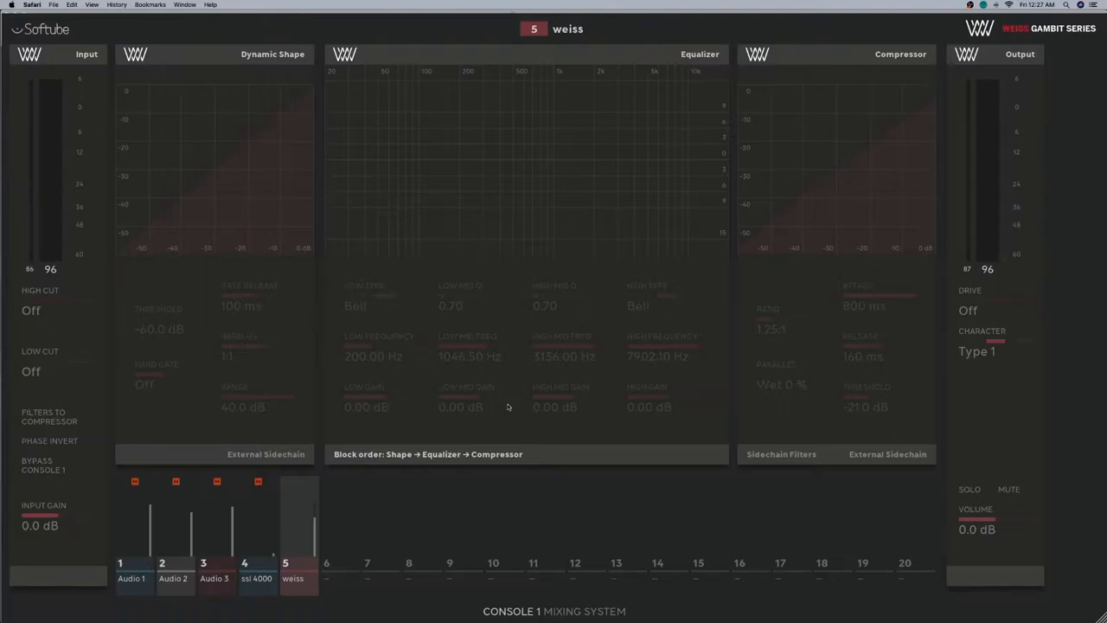
mouse_move(510, 303)
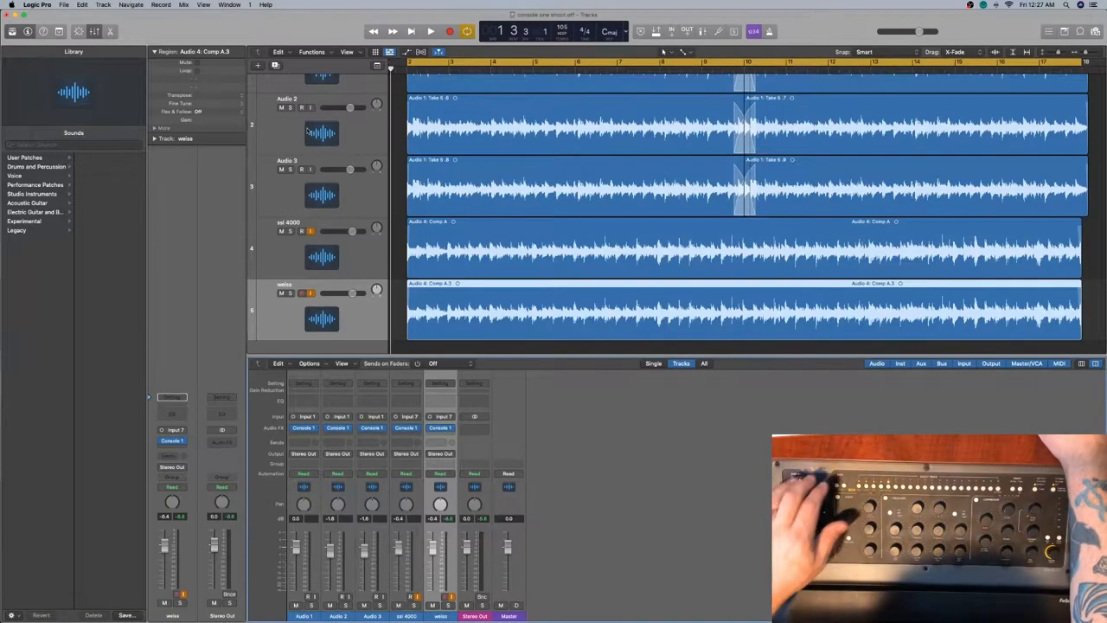
Bring up the Console 1 window showing the weiss channel's Gambit strip
left_click(430, 31)
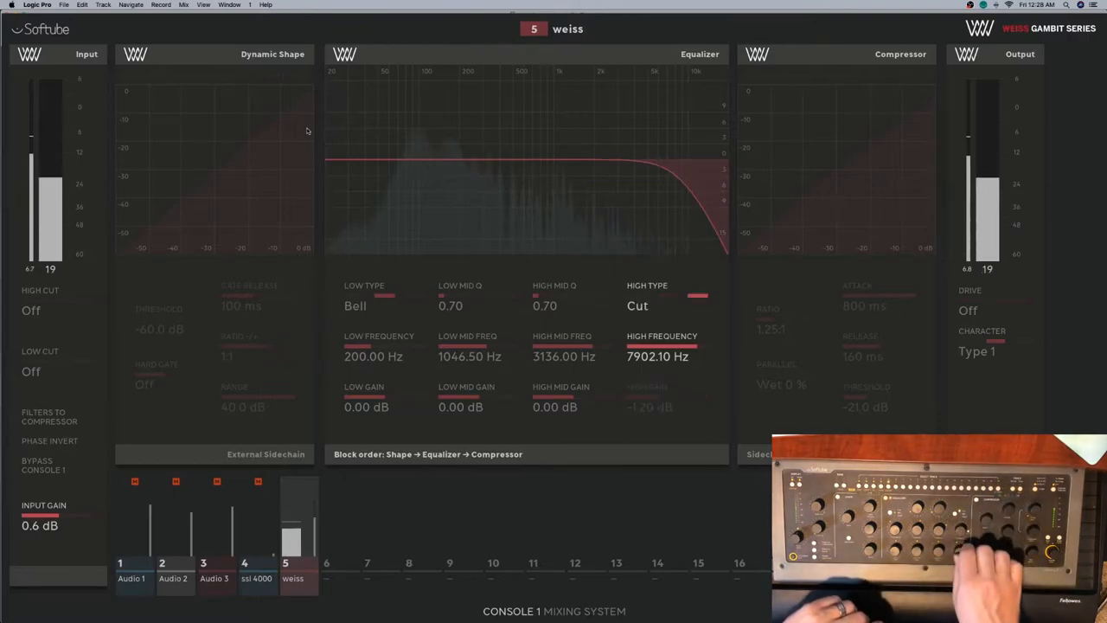
Set High Type to Shelf at -1.90 dB, and High Mid to Q 1.60 at -2.10 dB
left_click(637, 305)
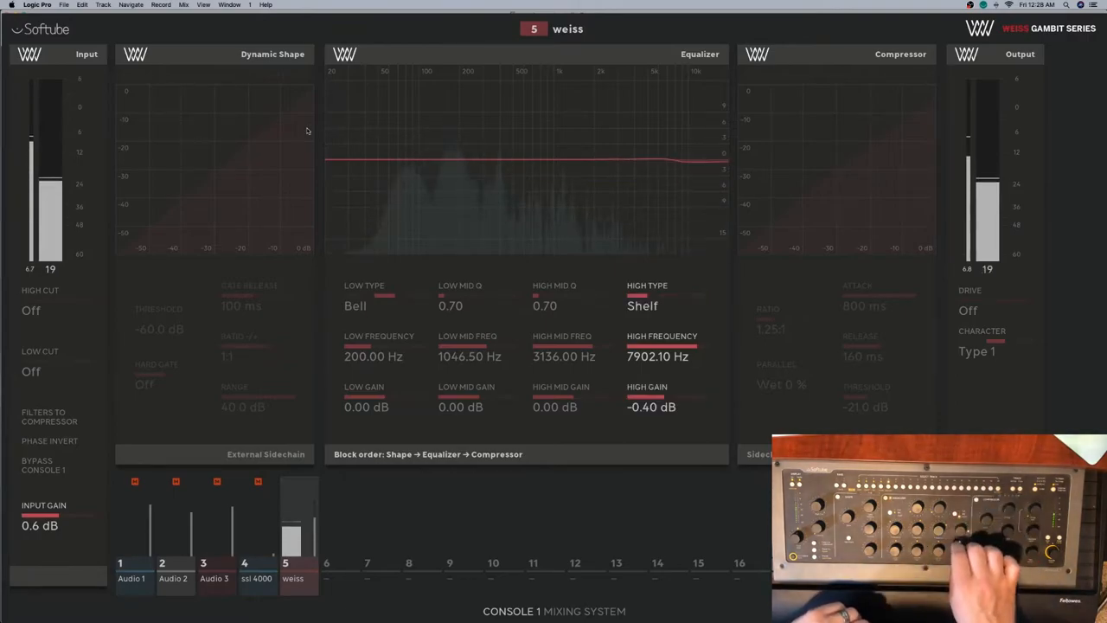
left_click_drag(647, 407, 647, 415)
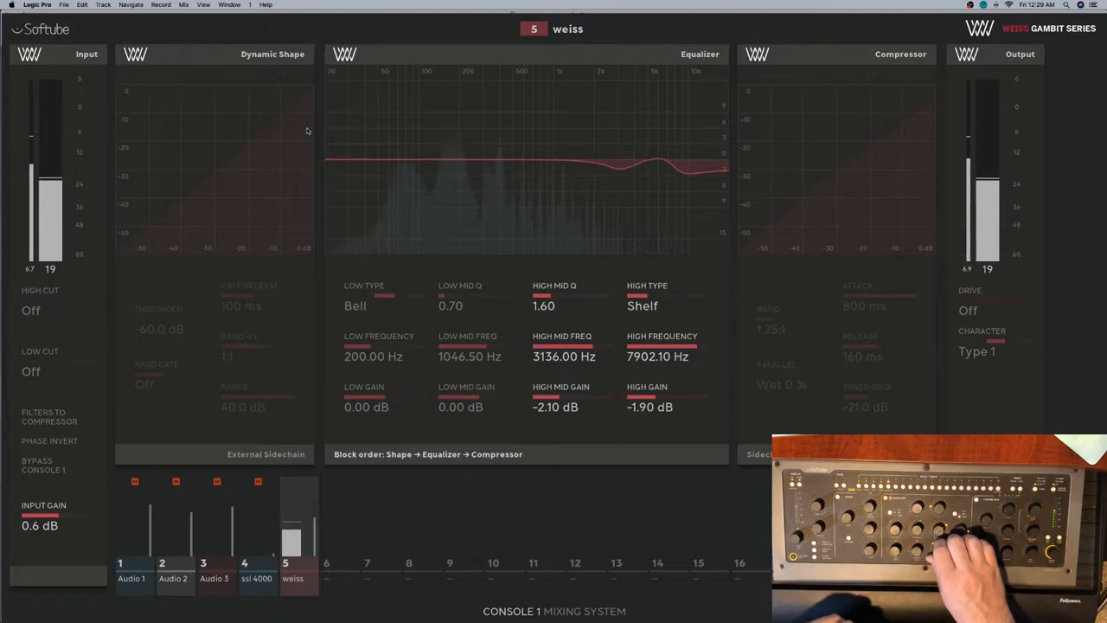
left_click_drag(560, 406, 560, 424)
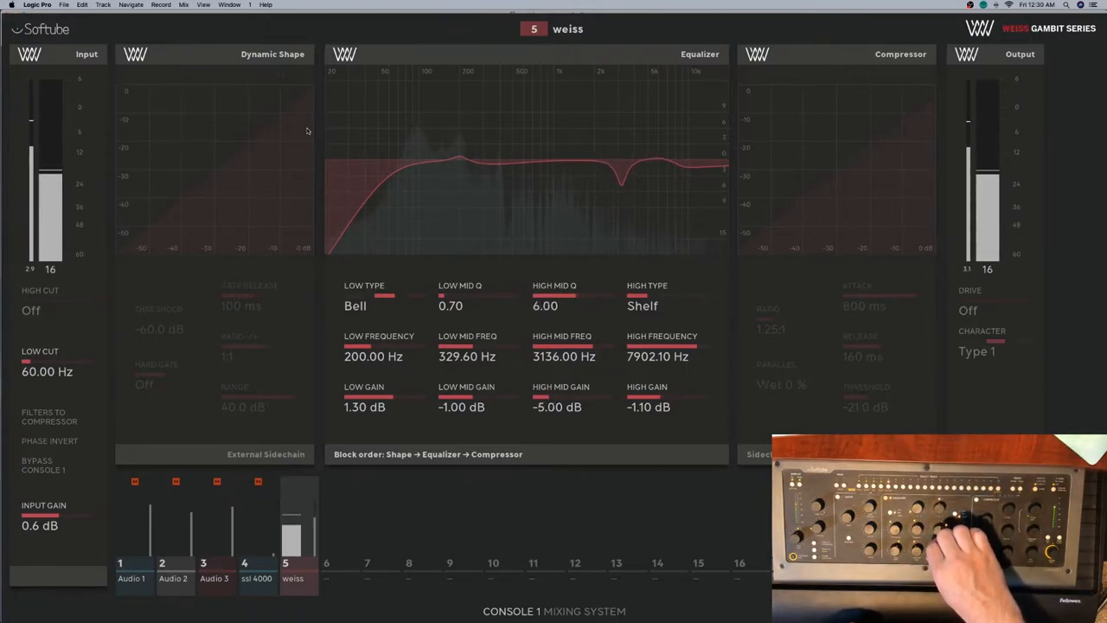
Refine the low end with a 60 Hz Low Cut and +1.30 dB Low Gain
left_click_drag(462, 407, 462, 393)
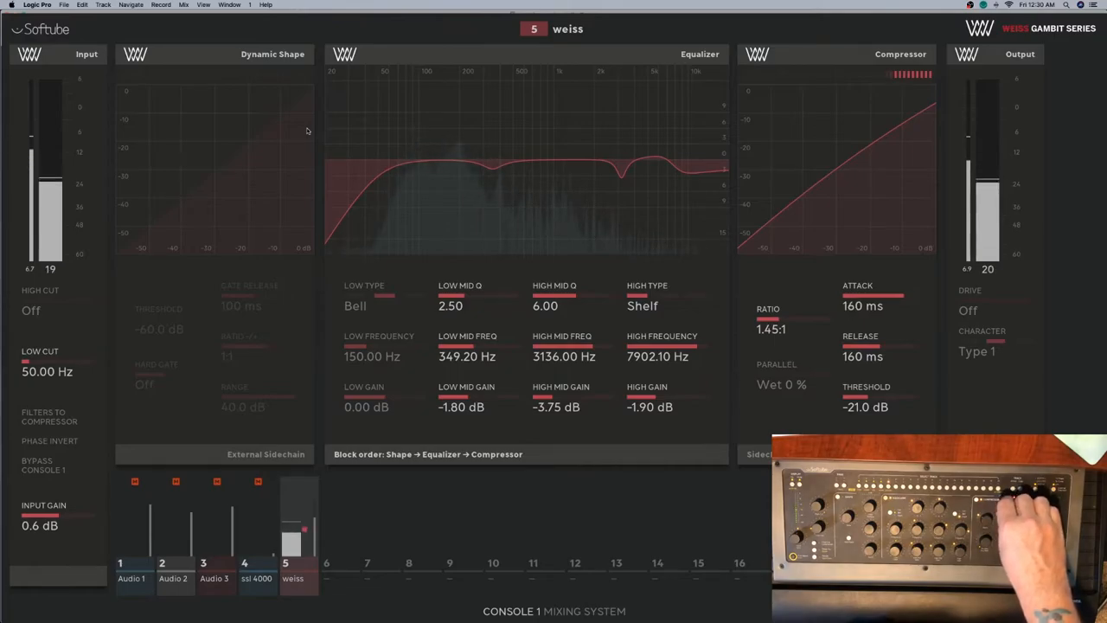
Set the compressor attack to 63 ms and begin lowering the threshold
left_click_drag(874, 296, 908, 295)
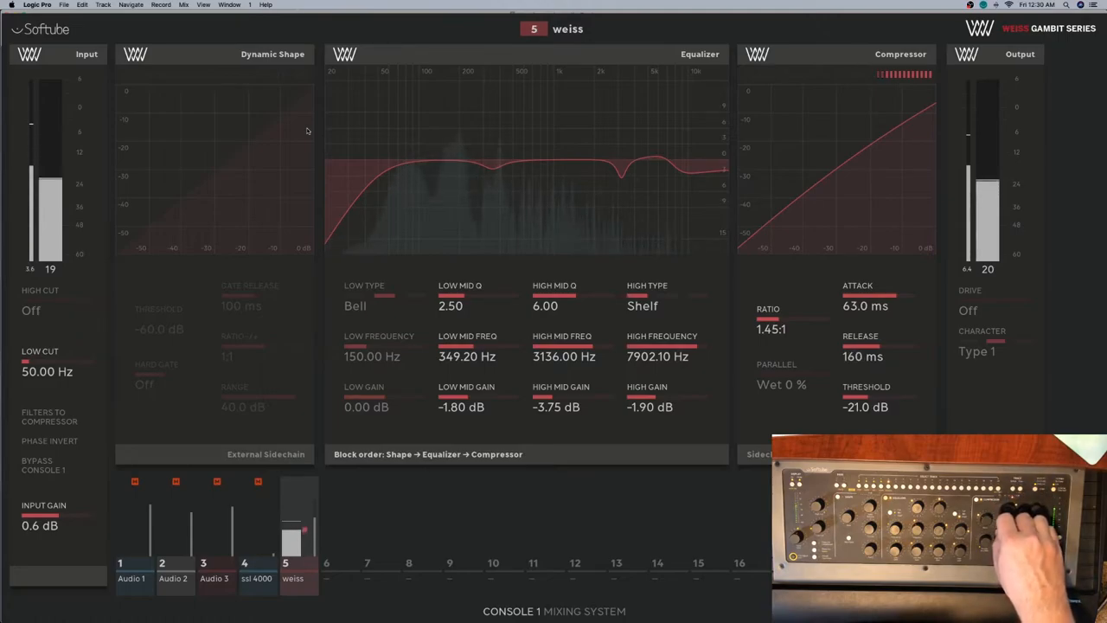
left_click(863, 356)
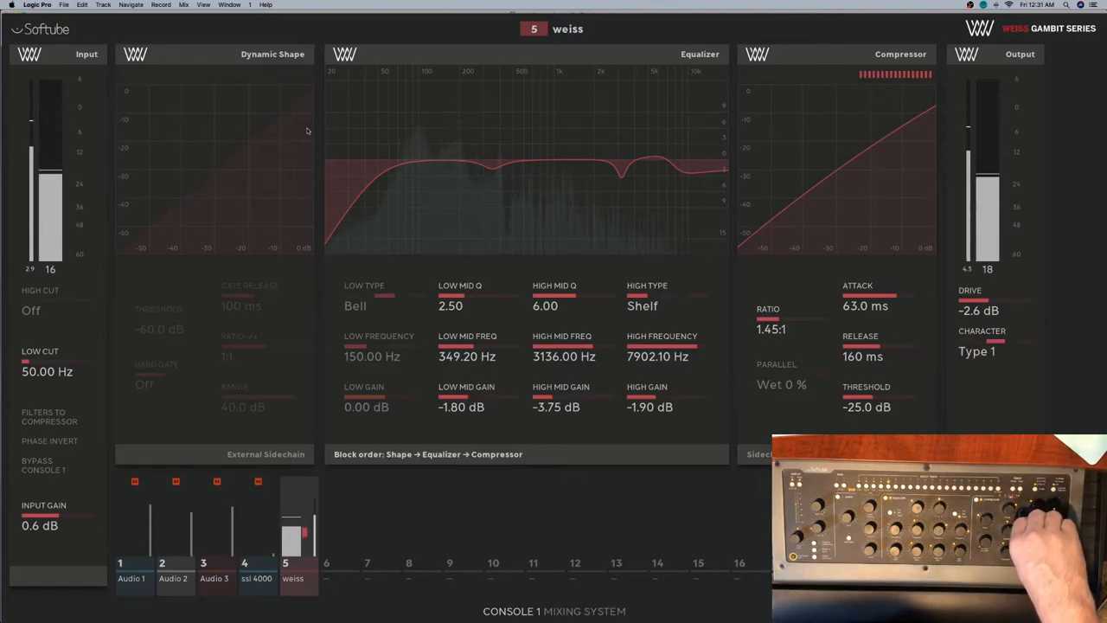
Set Compressor Threshold to -25.0 dB and Output Drive to -2.6 dB
left_click(995, 344)
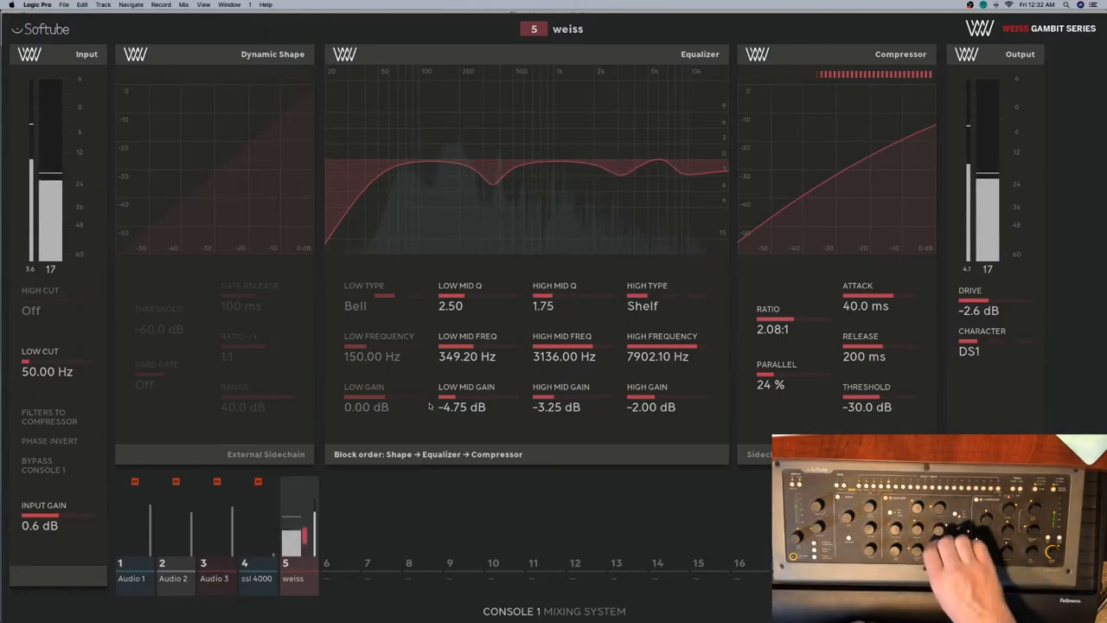
Cut low mids -4.75 dB near 349 Hz, high mids -3.25 dB, high shelf -2 dB
left_click_drag(560, 398, 561, 390)
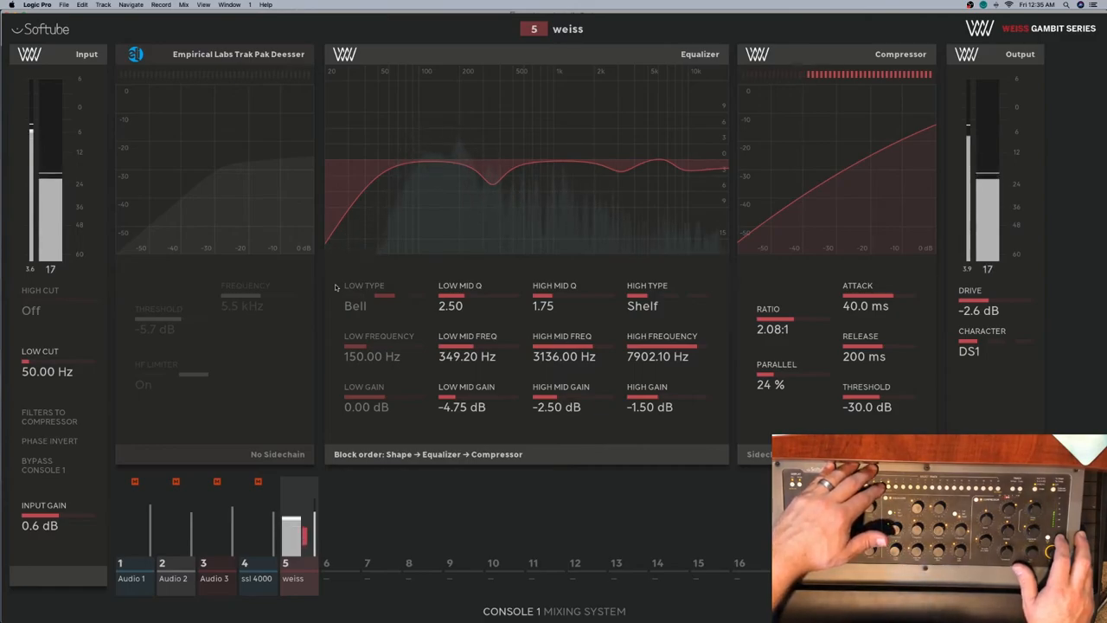
Toggle between track 4 (ssl 4000) and track 5 (weiss), ending on track 4
left_click(257, 562)
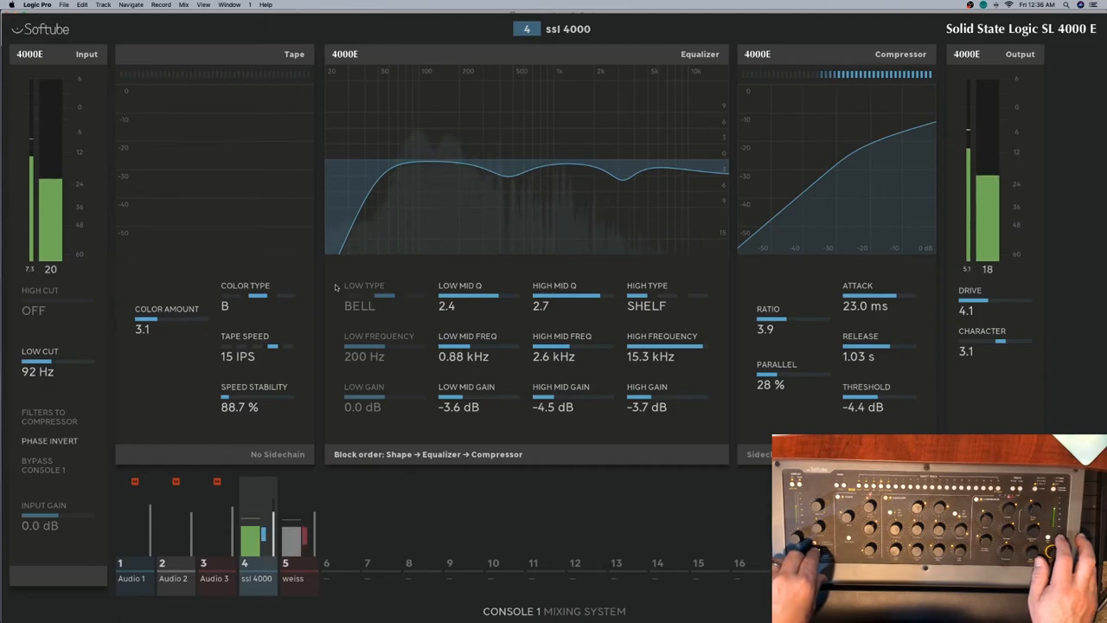
left_click(293, 536)
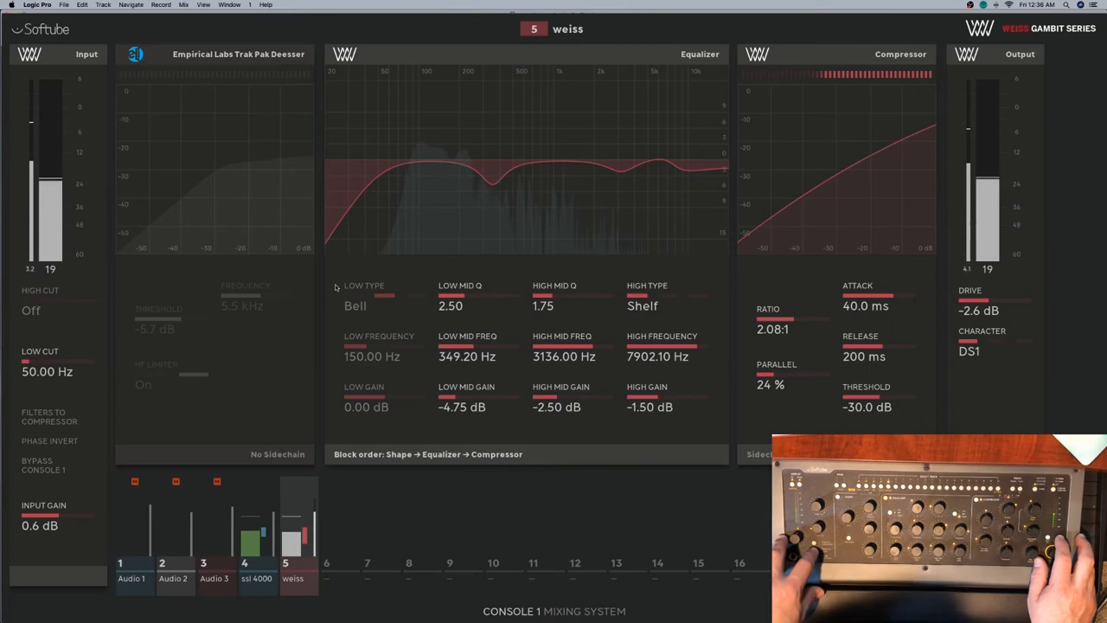
left_click(256, 562)
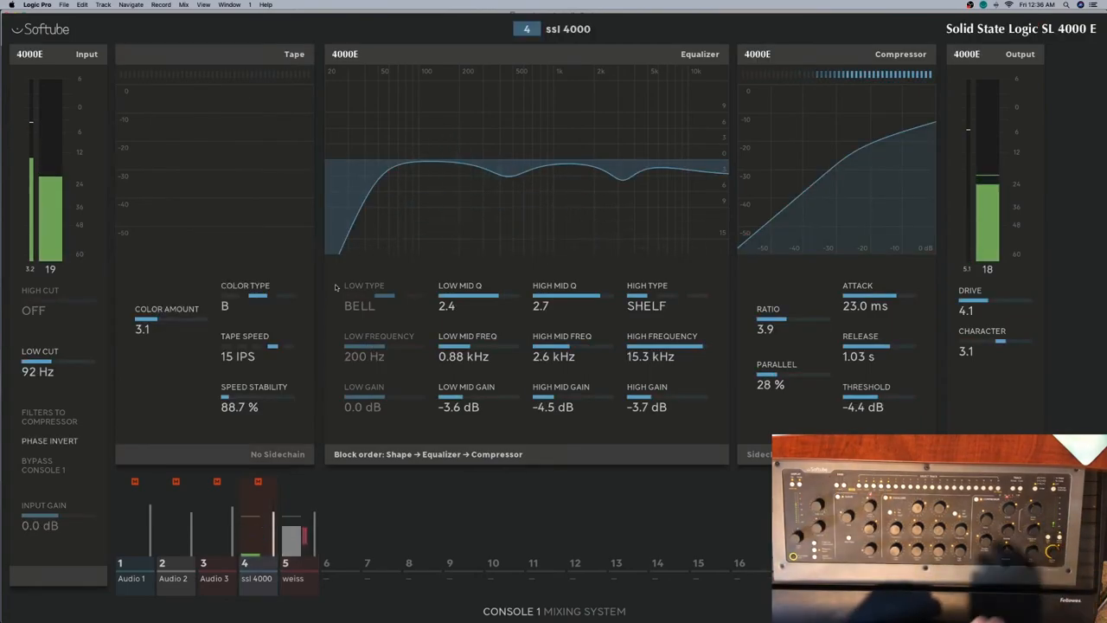